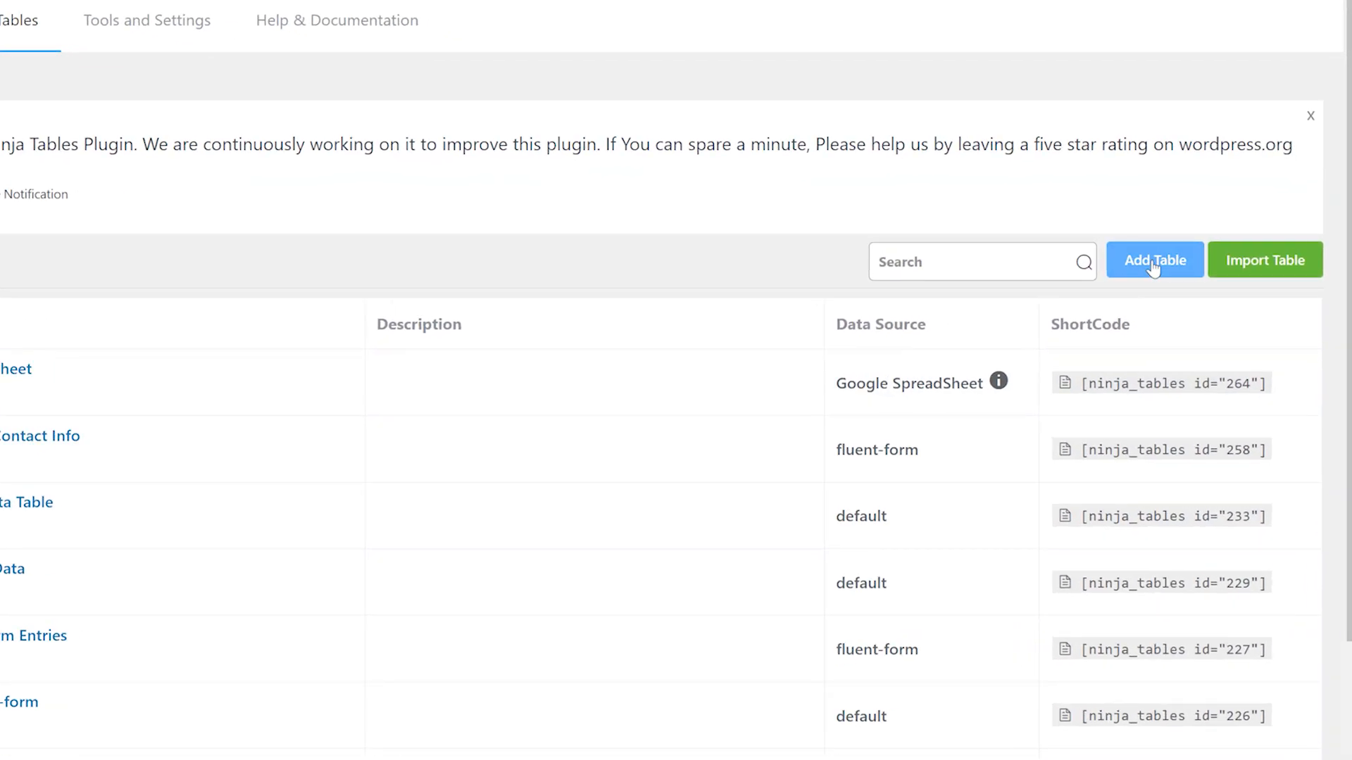
Start a new table built from WordPress posts (WP Posts).
left_click(1154, 259)
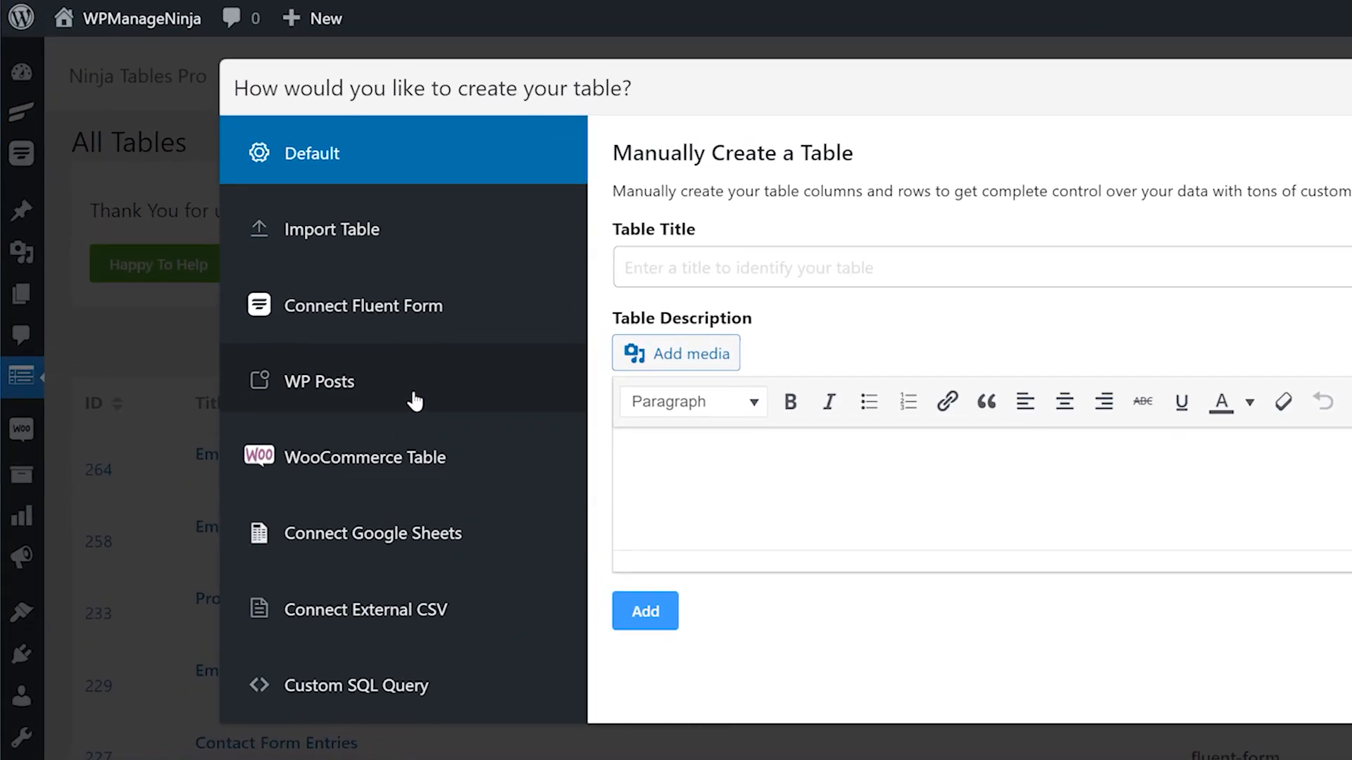
left_click(317, 382)
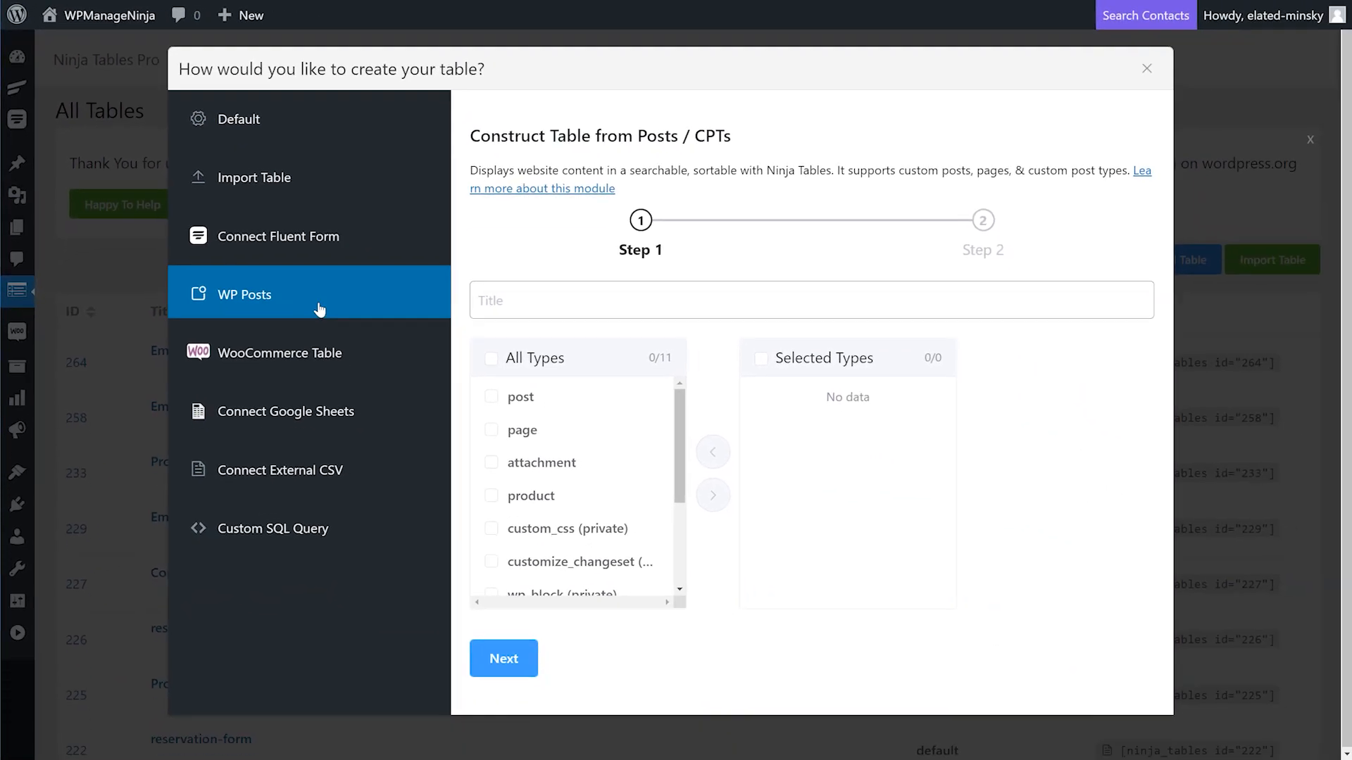
mouse_move(466, 131)
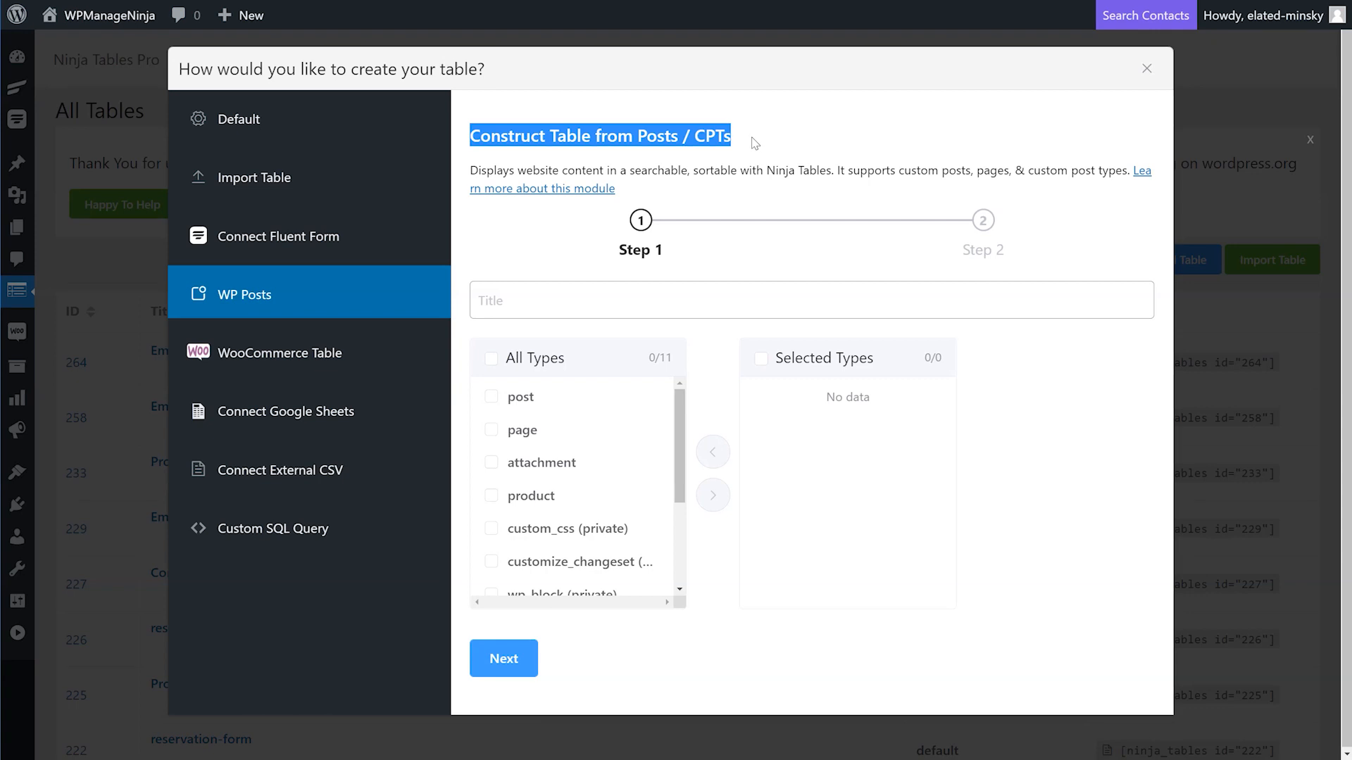
Title the table 'Post Table' and make post its only selected content type.
left_click(811, 300)
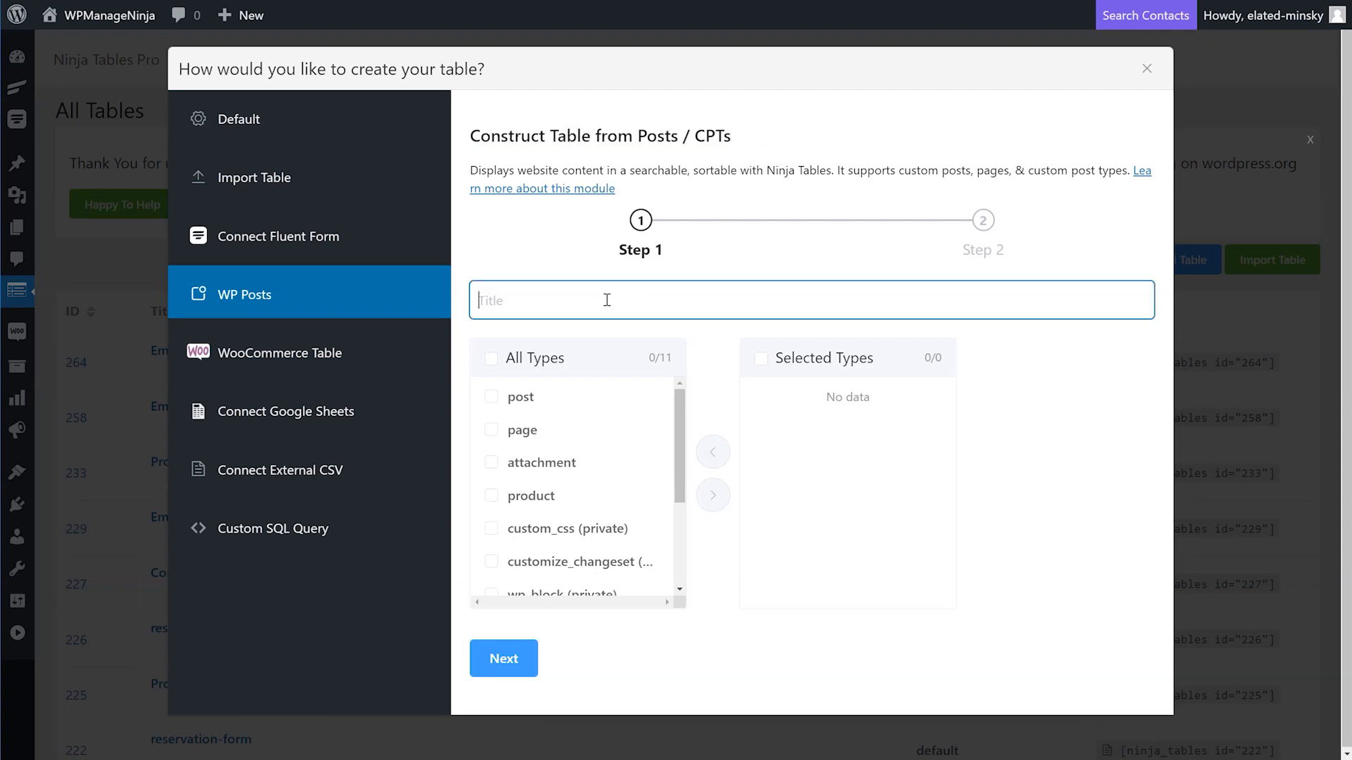
type("Post Table")
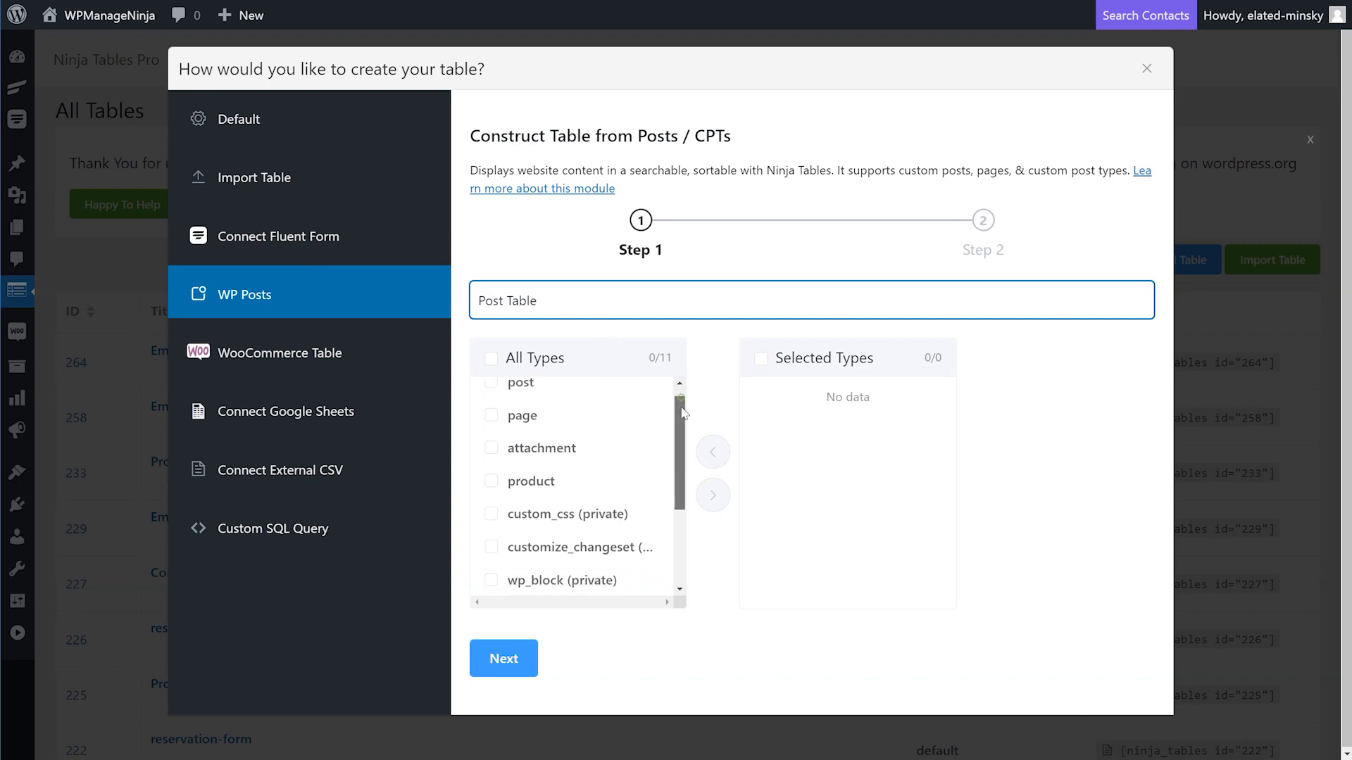
scroll("down", 3)
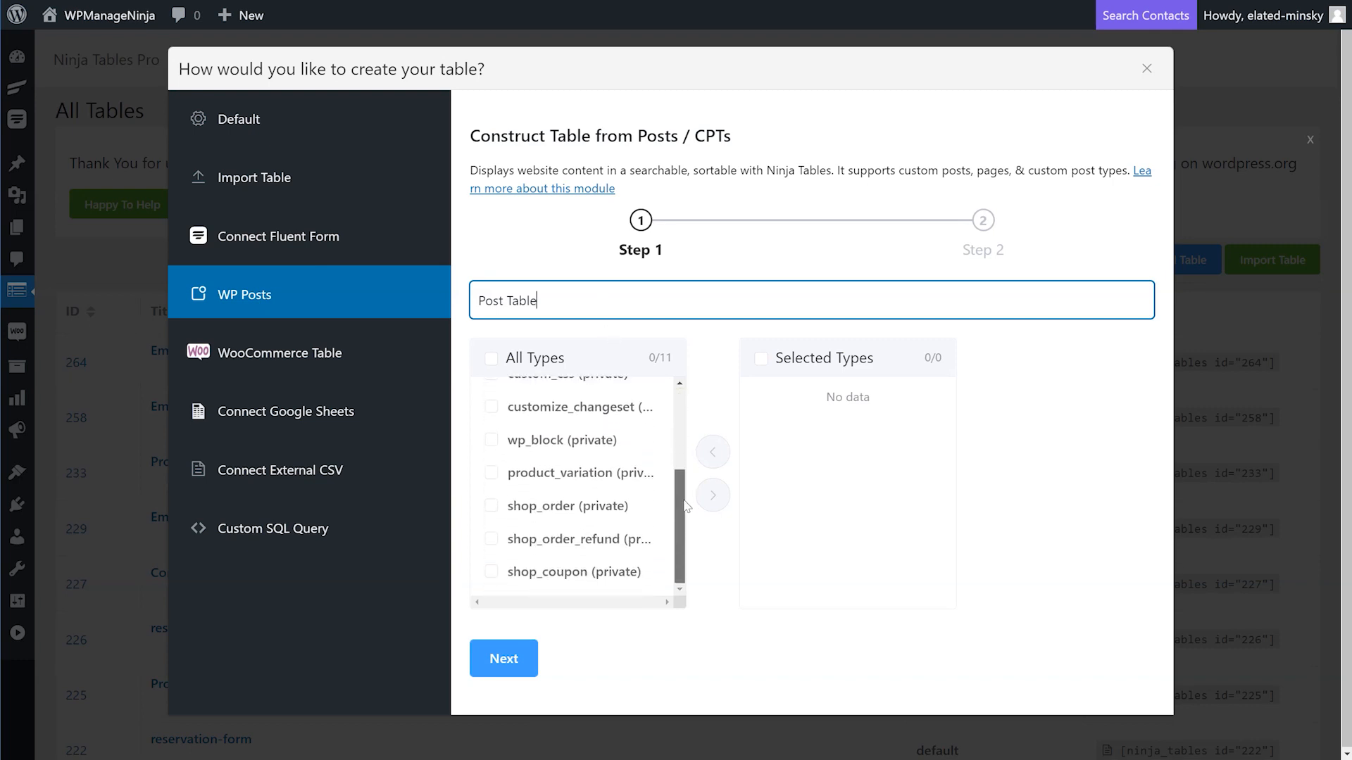
scroll("up", 3)
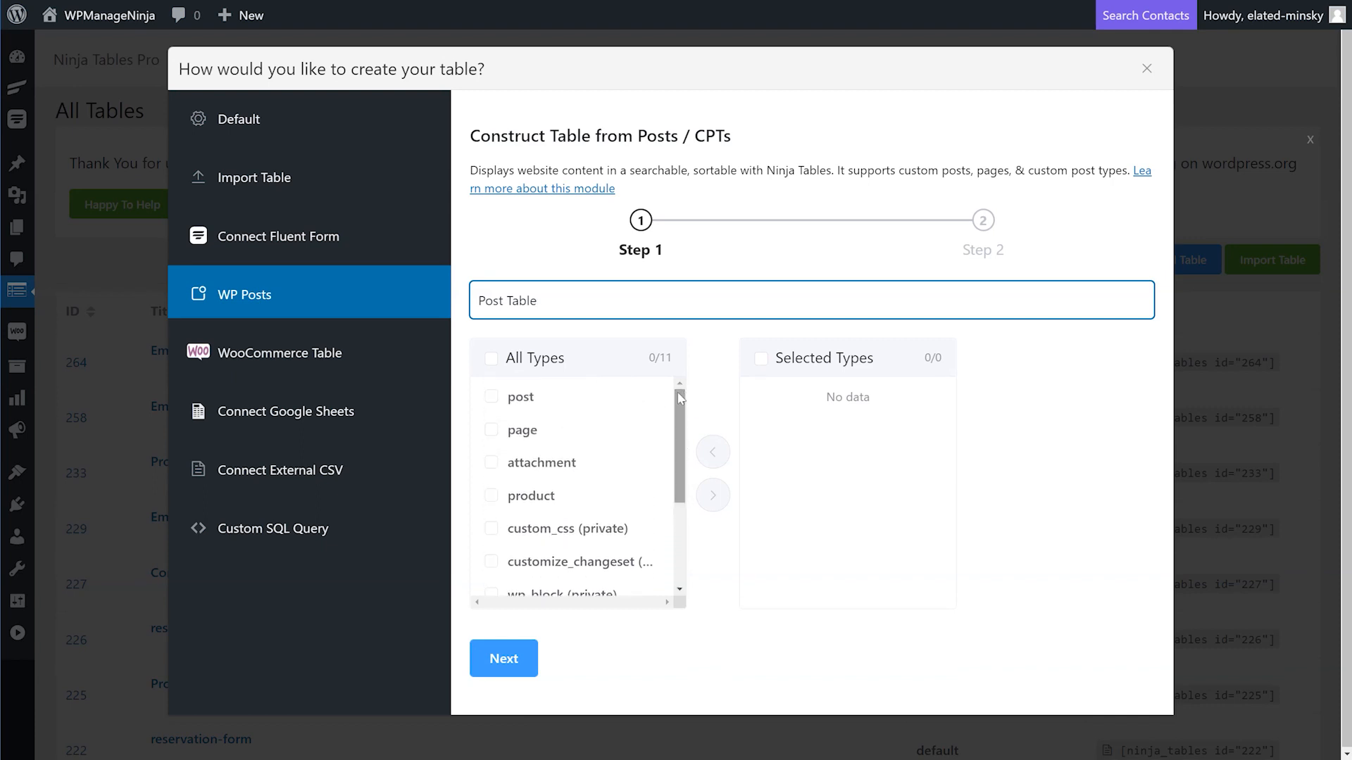
left_click(491, 397)
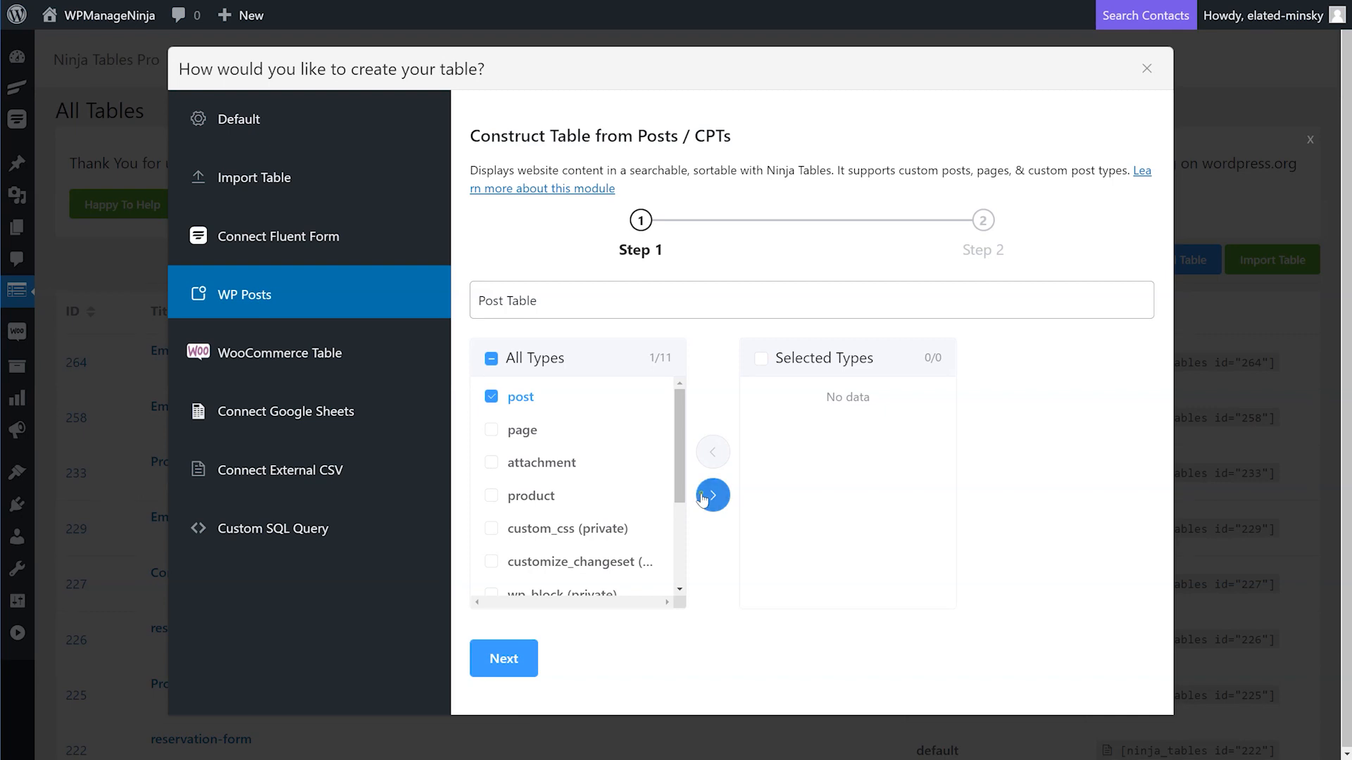
left_click(713, 496)
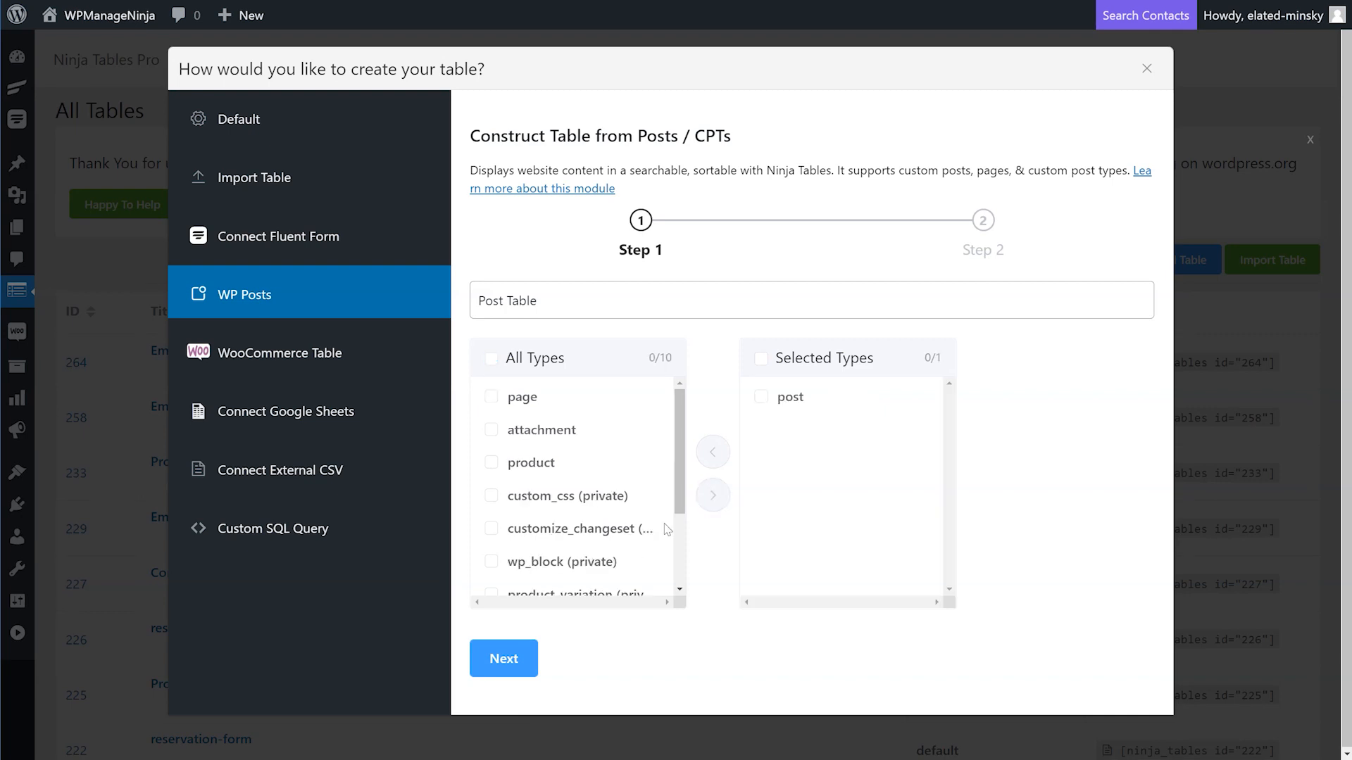
Select post_author, post_date, post_content, post_title and post_status as the table's properties.
left_click(504, 659)
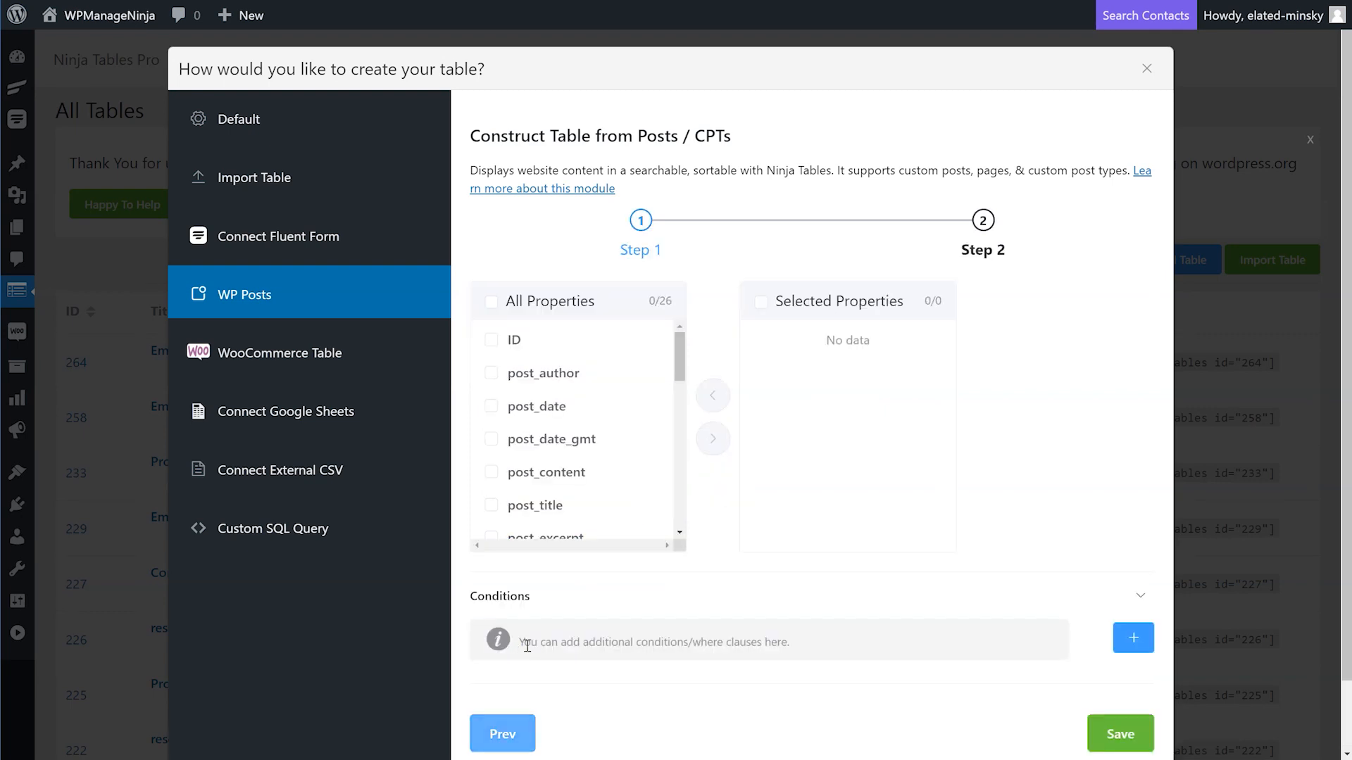
scroll("down", 3)
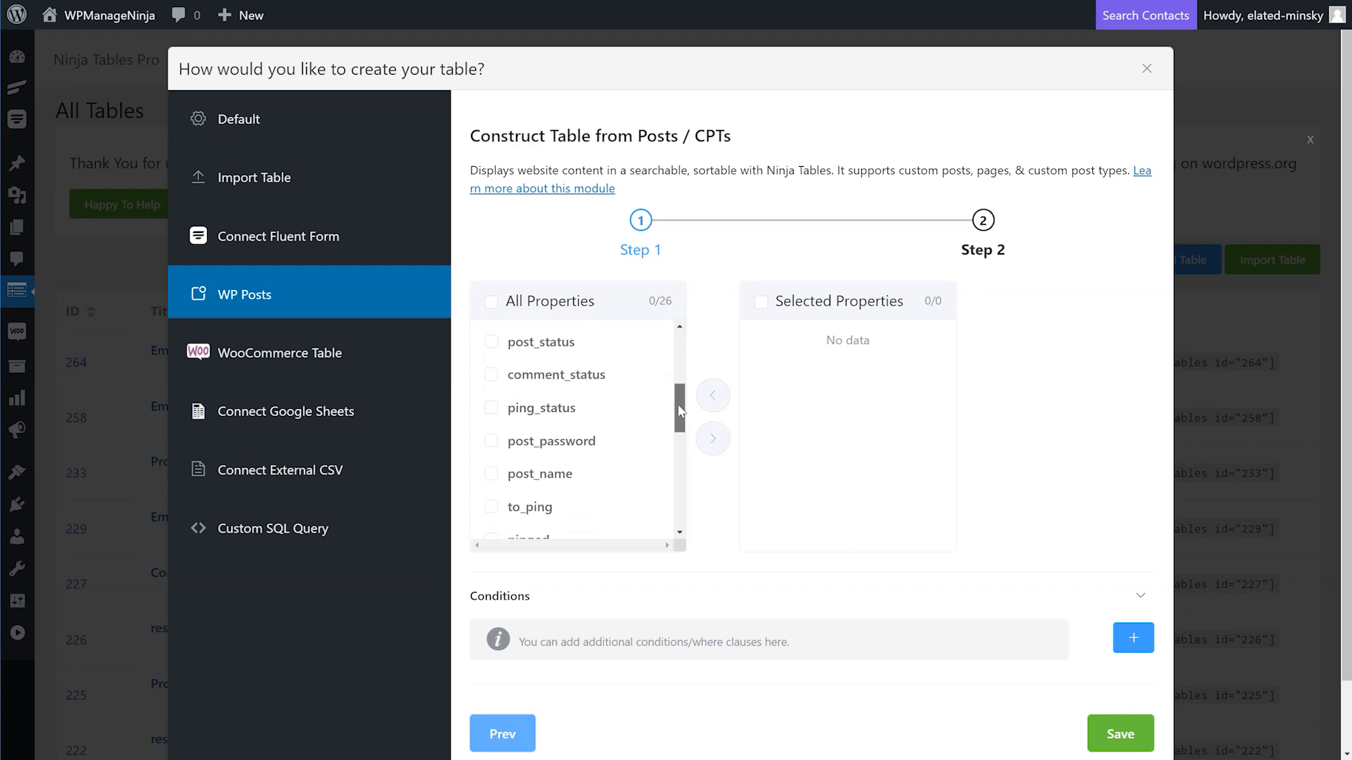
scroll("down", 3)
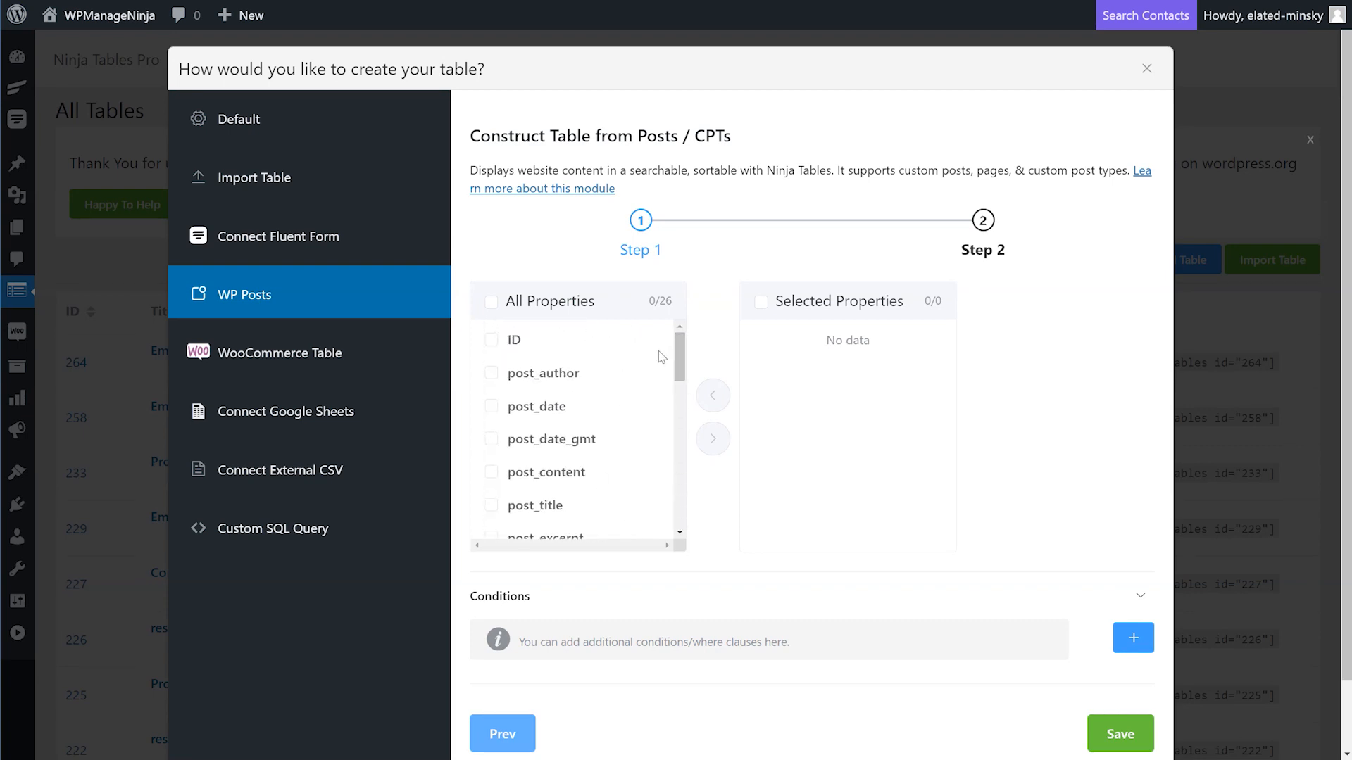
left_click(491, 406)
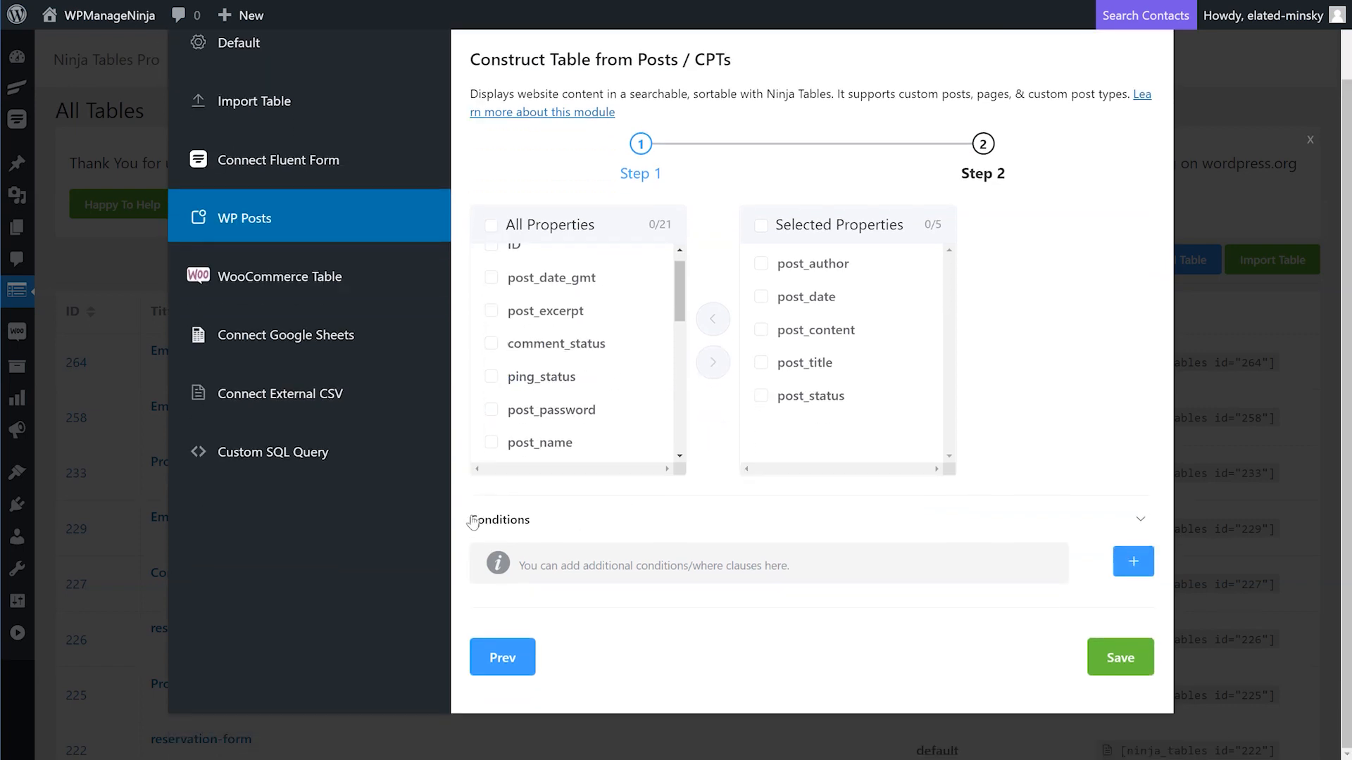
Add a post_status condition limited to Publish and save the table.
left_click(1132, 562)
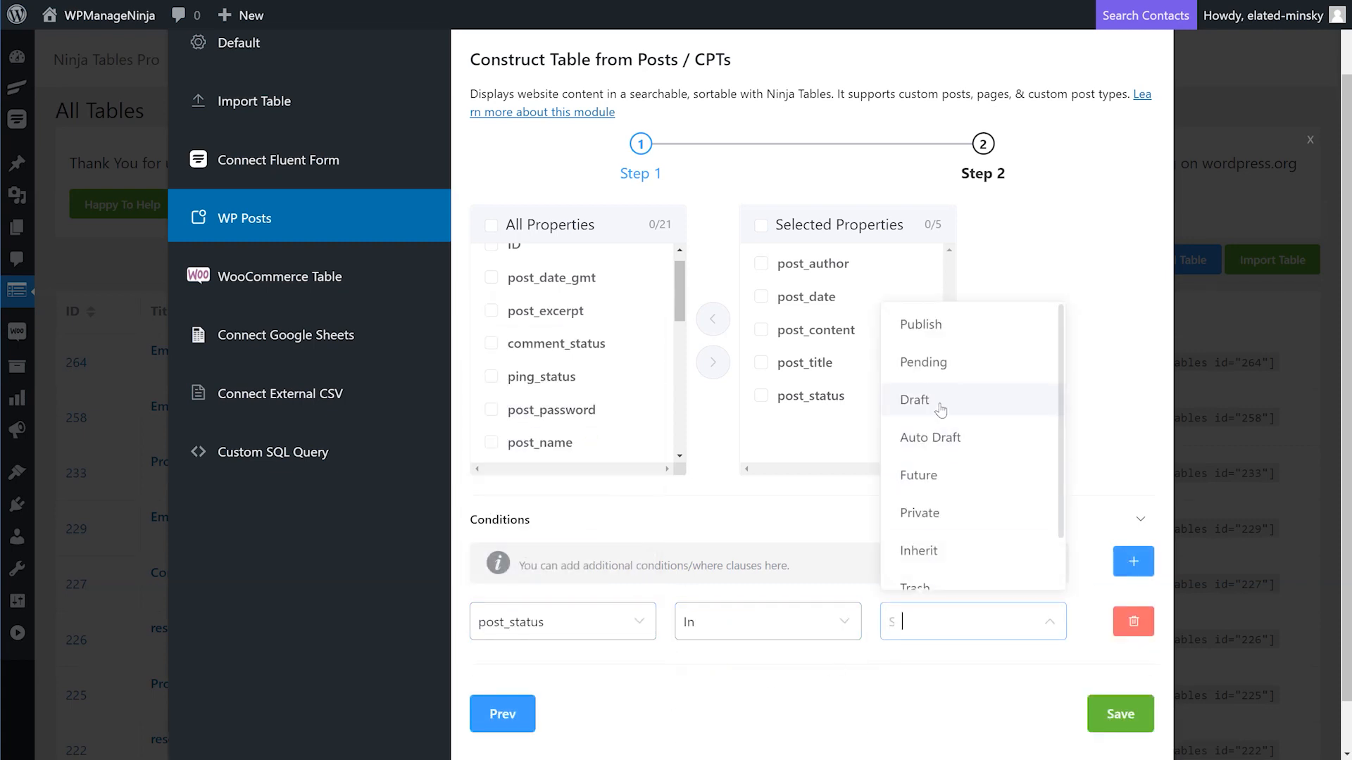
left_click(921, 325)
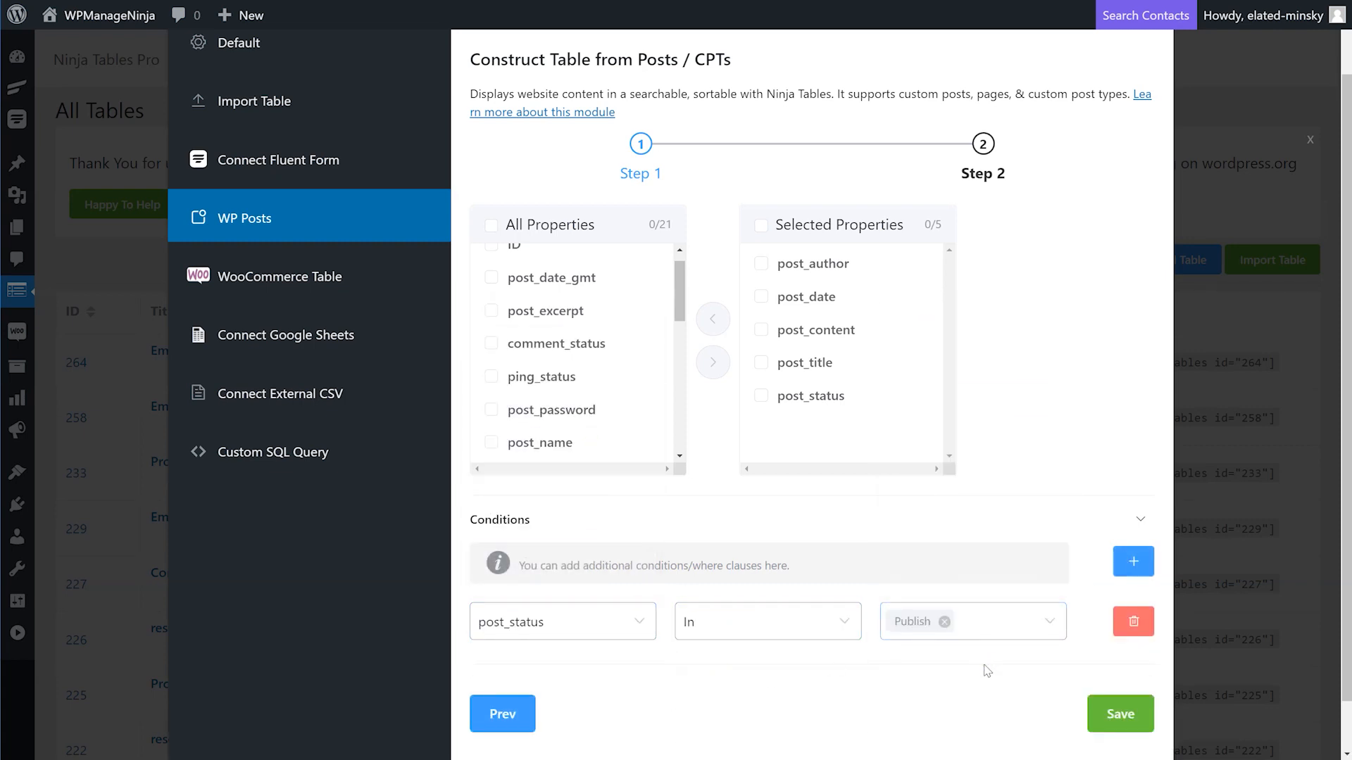
left_click(1120, 714)
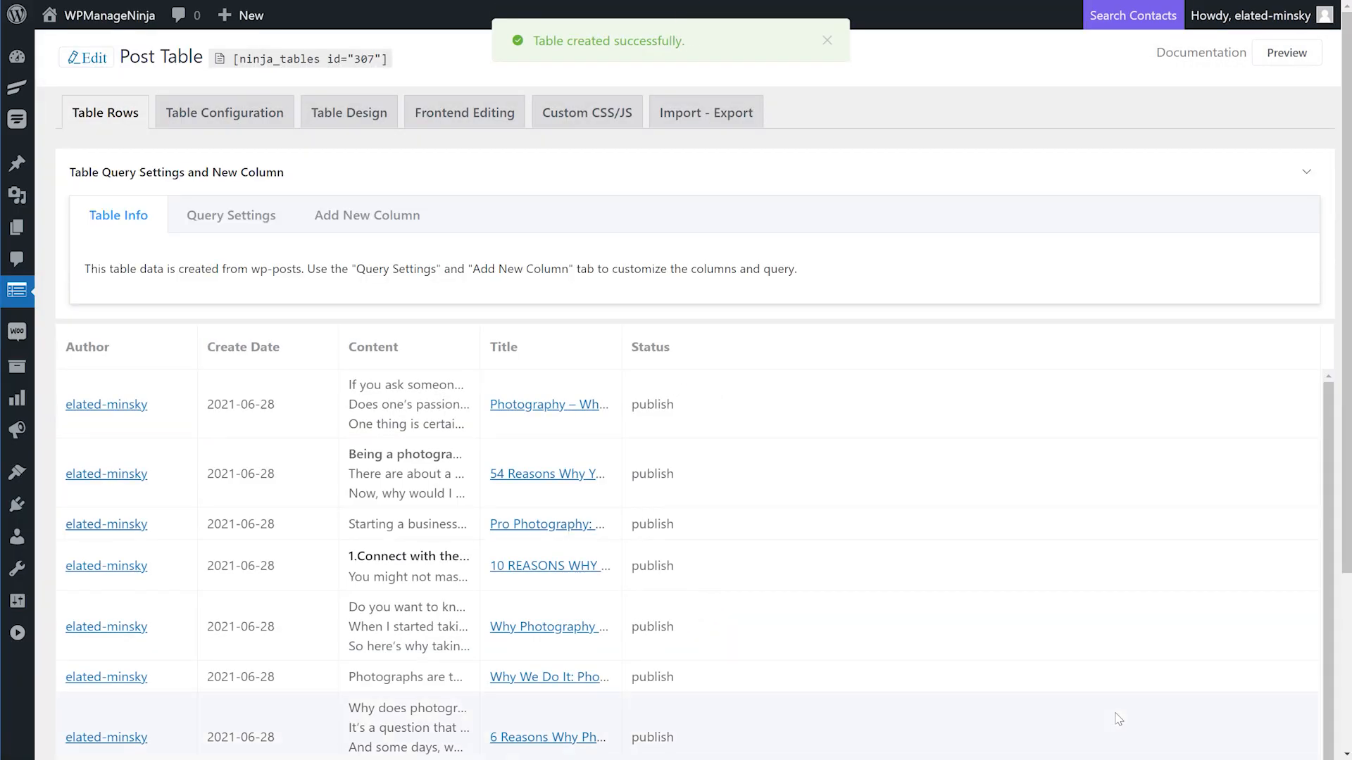
Review the Post Table rows and show its Query Settings.
scroll("down", 3)
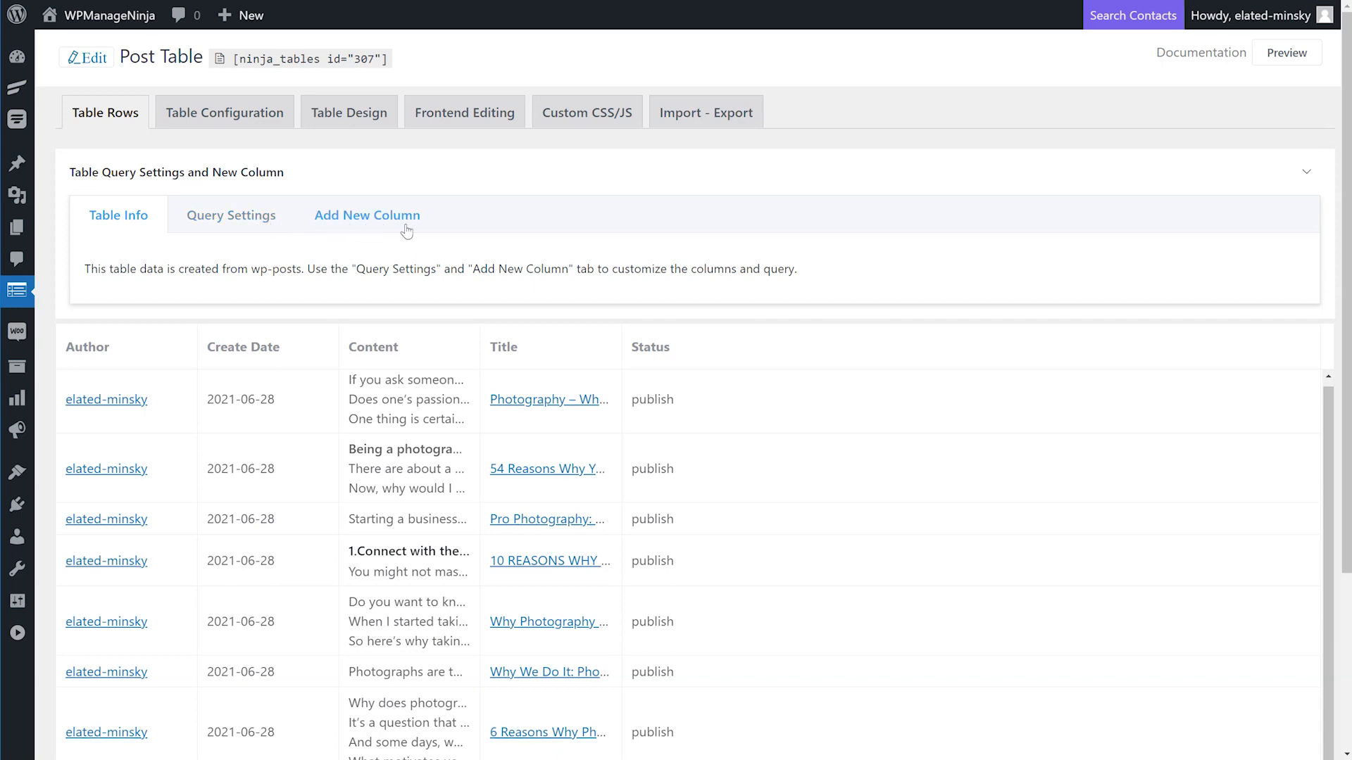
left_click(229, 214)
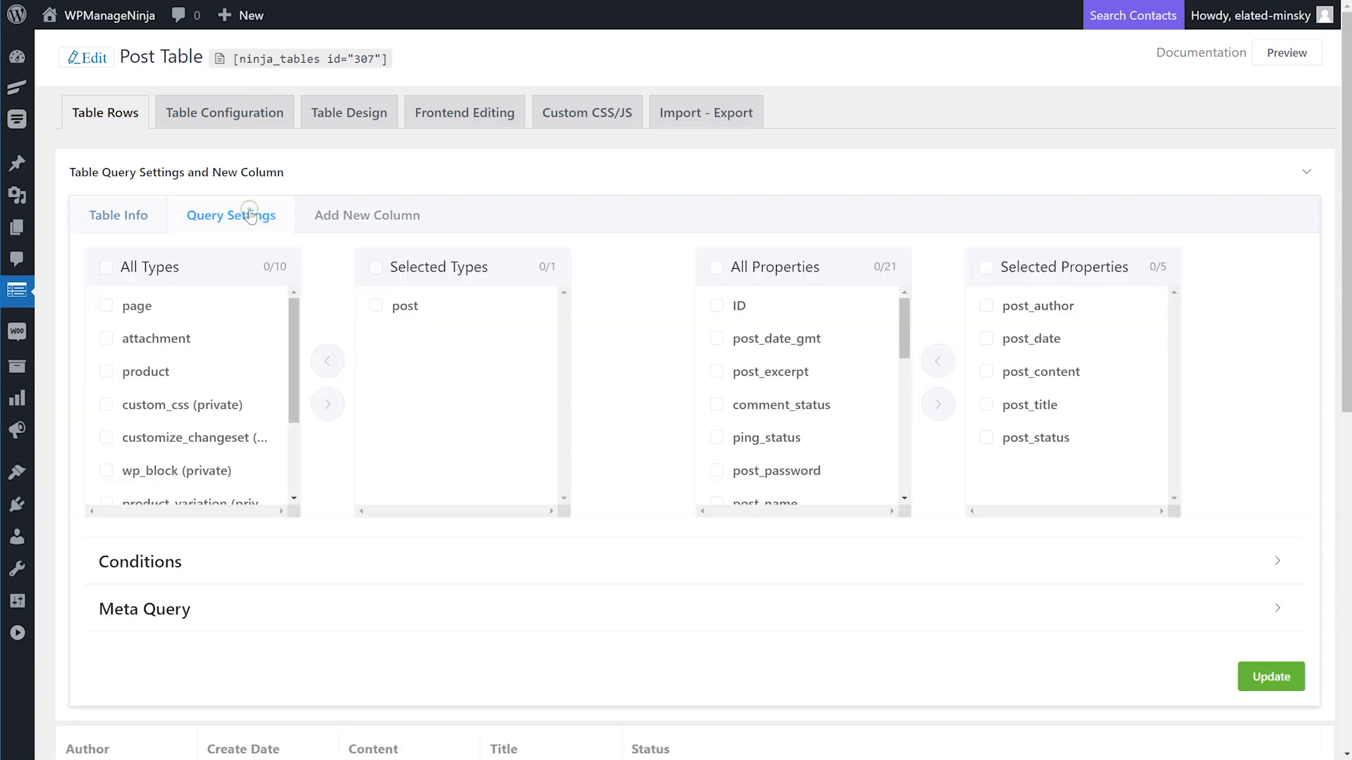
Move post_name into the Post Table's selected properties.
scroll("down", 3)
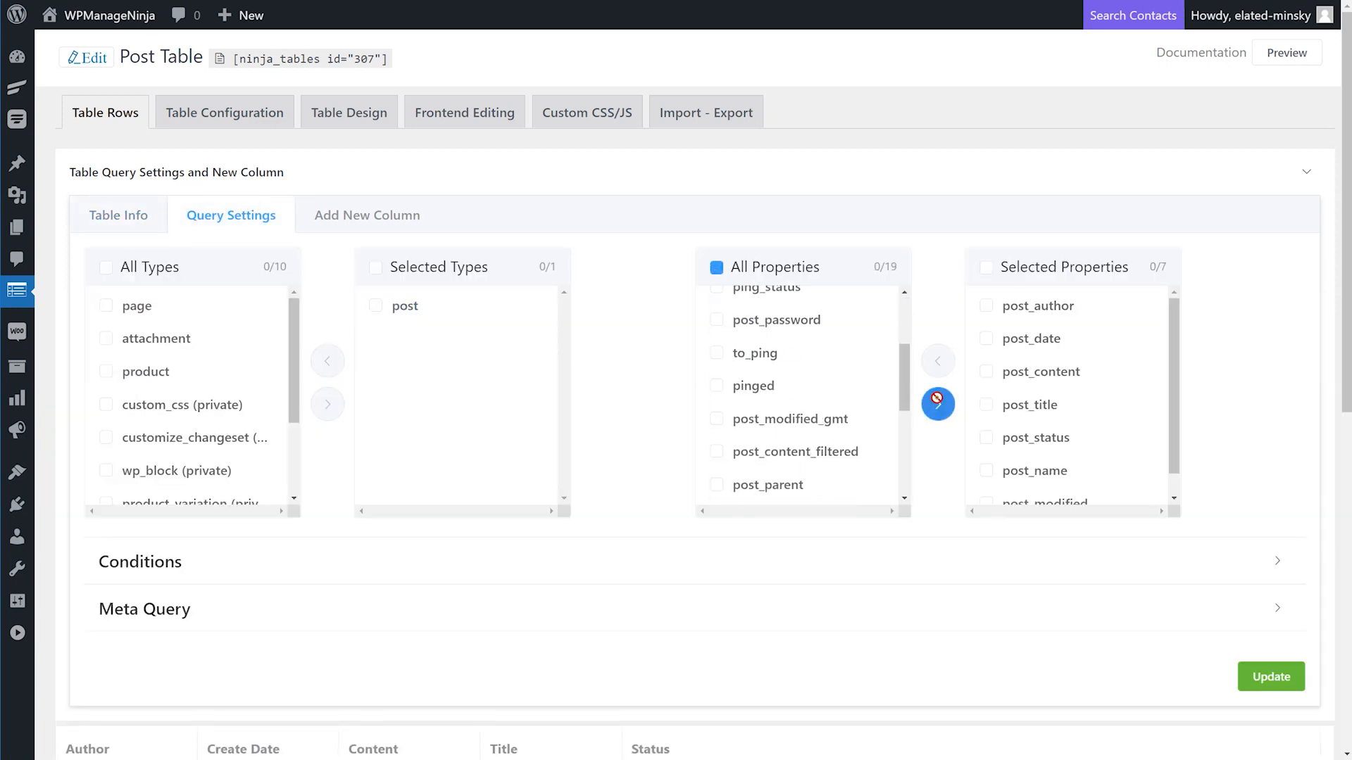
left_click(985, 482)
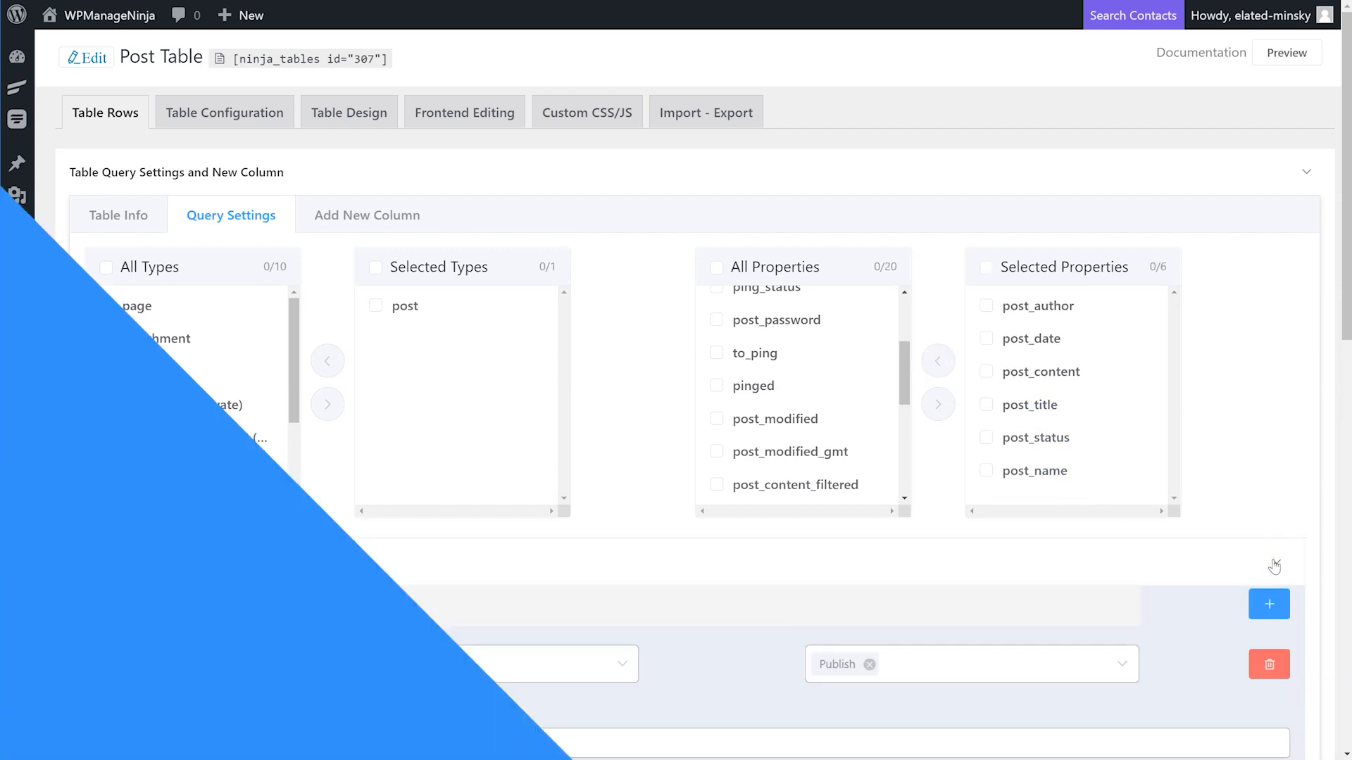
left_click(366, 214)
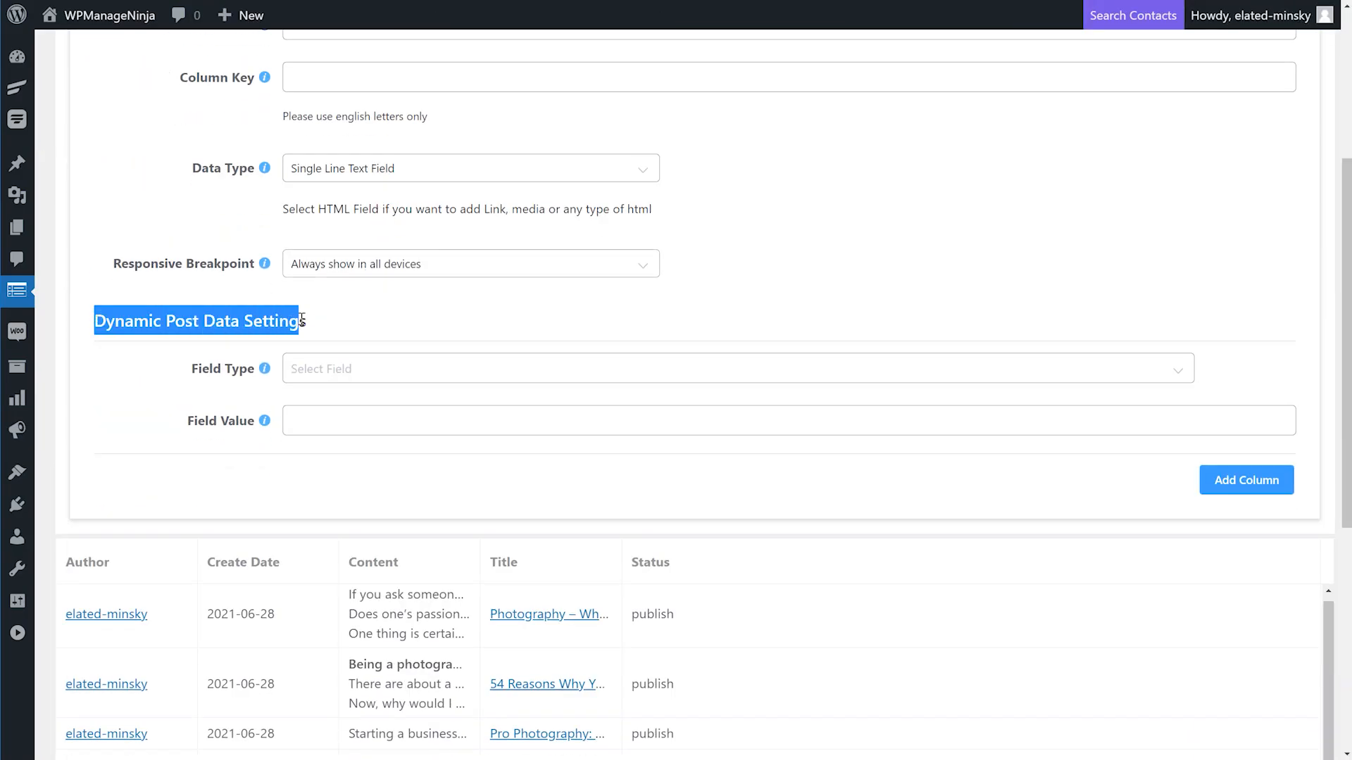
Try the new column's field types: Post Meta, Shortcode / Computed Value, Featured Image.
left_click(737, 368)
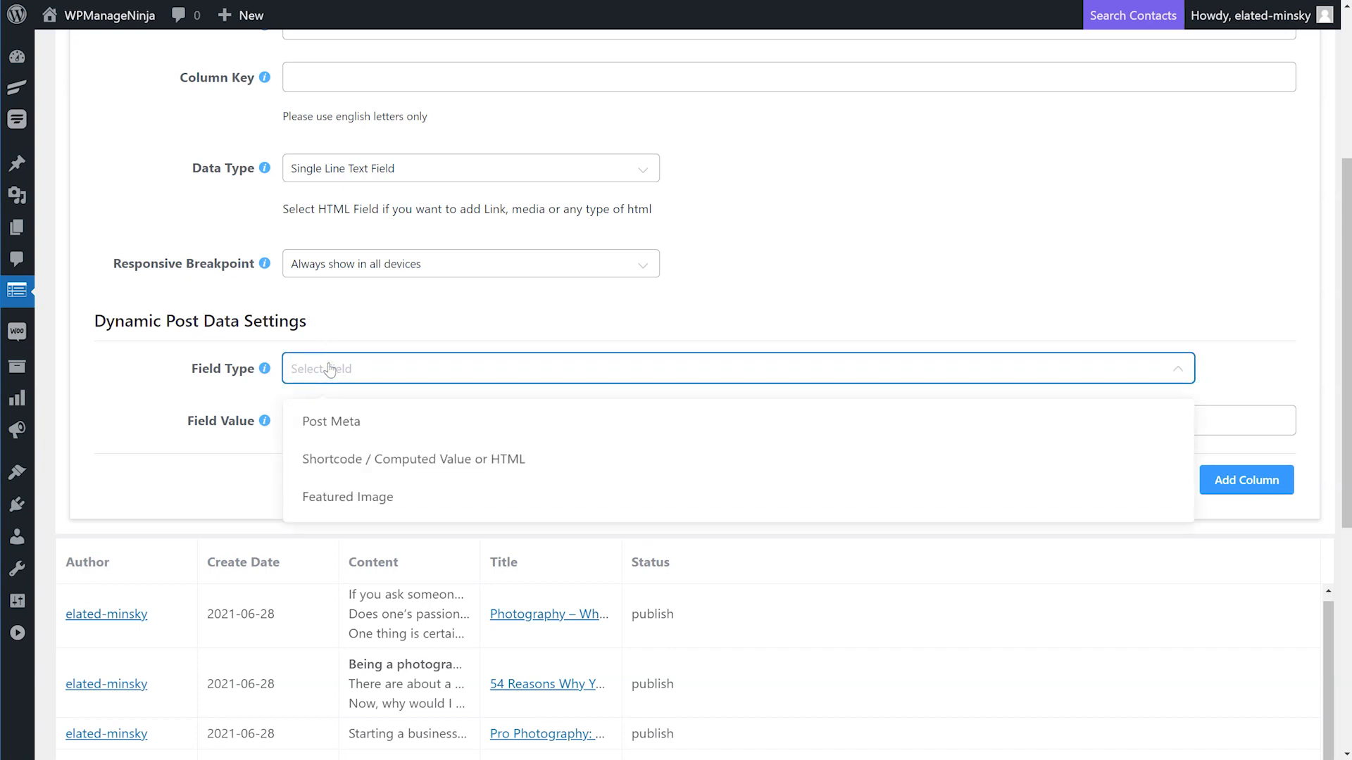
left_click(330, 421)
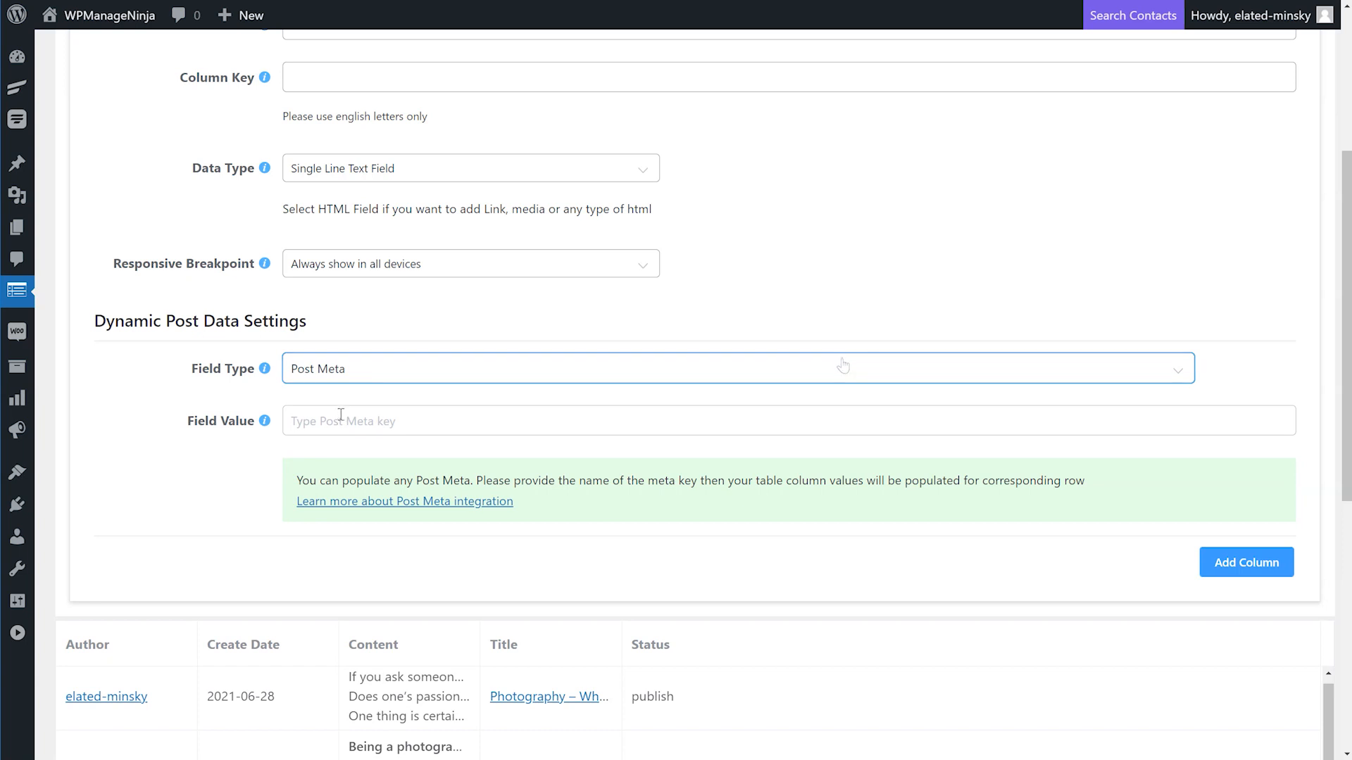
left_click(736, 368)
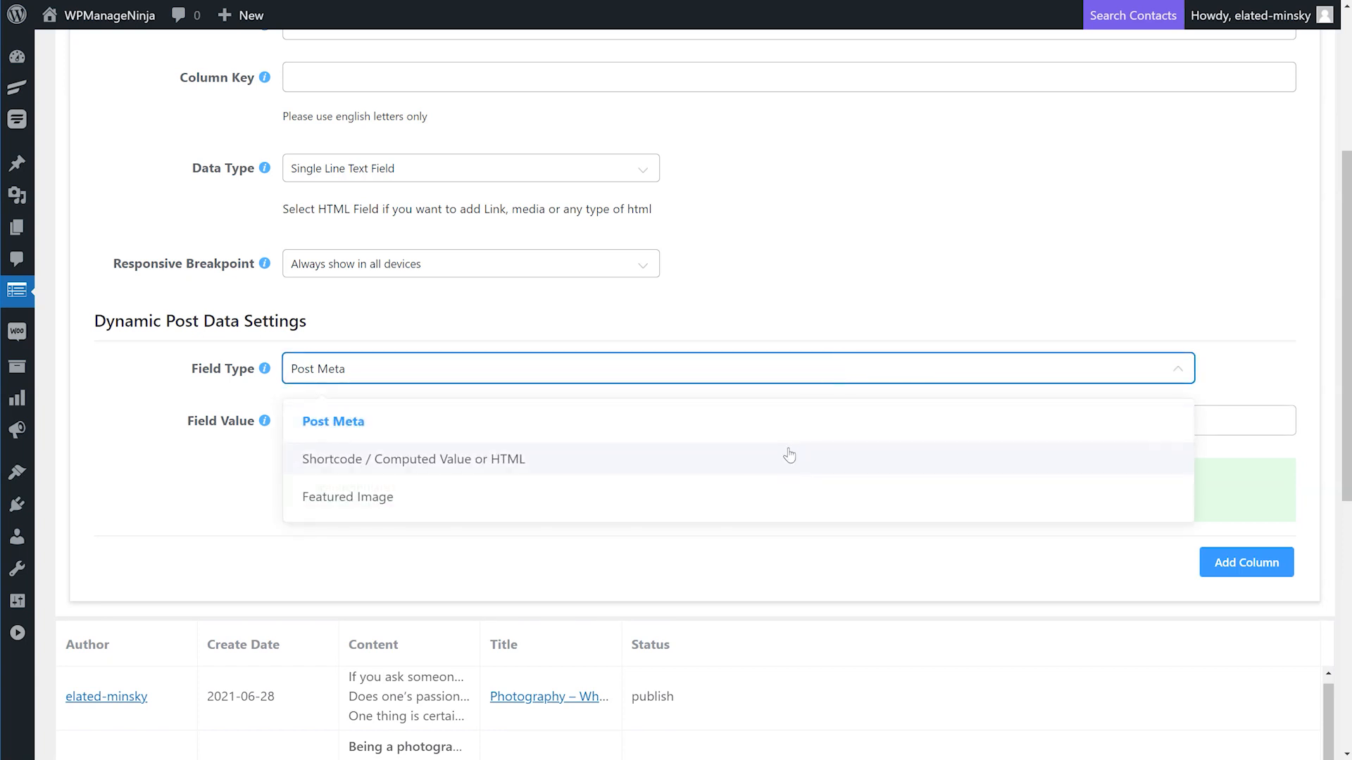
left_click(412, 459)
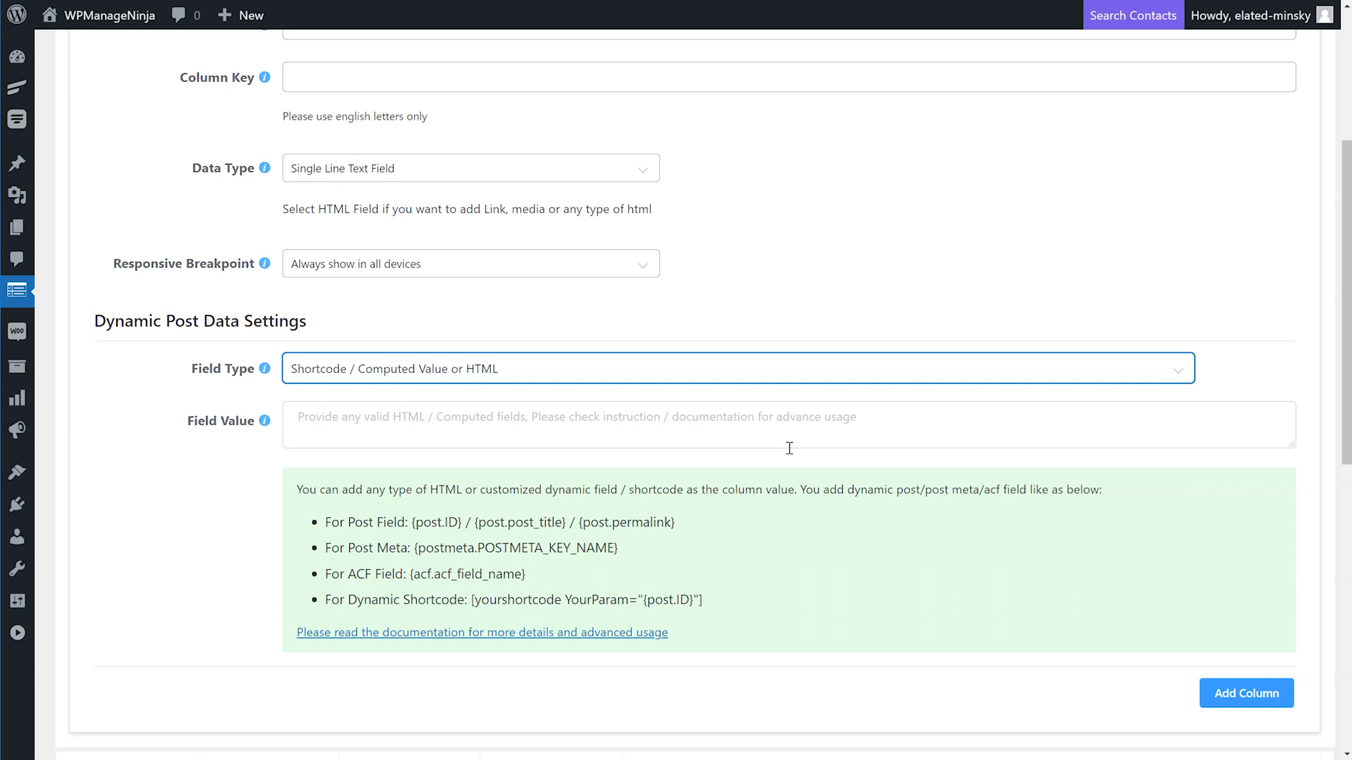
left_click(736, 368)
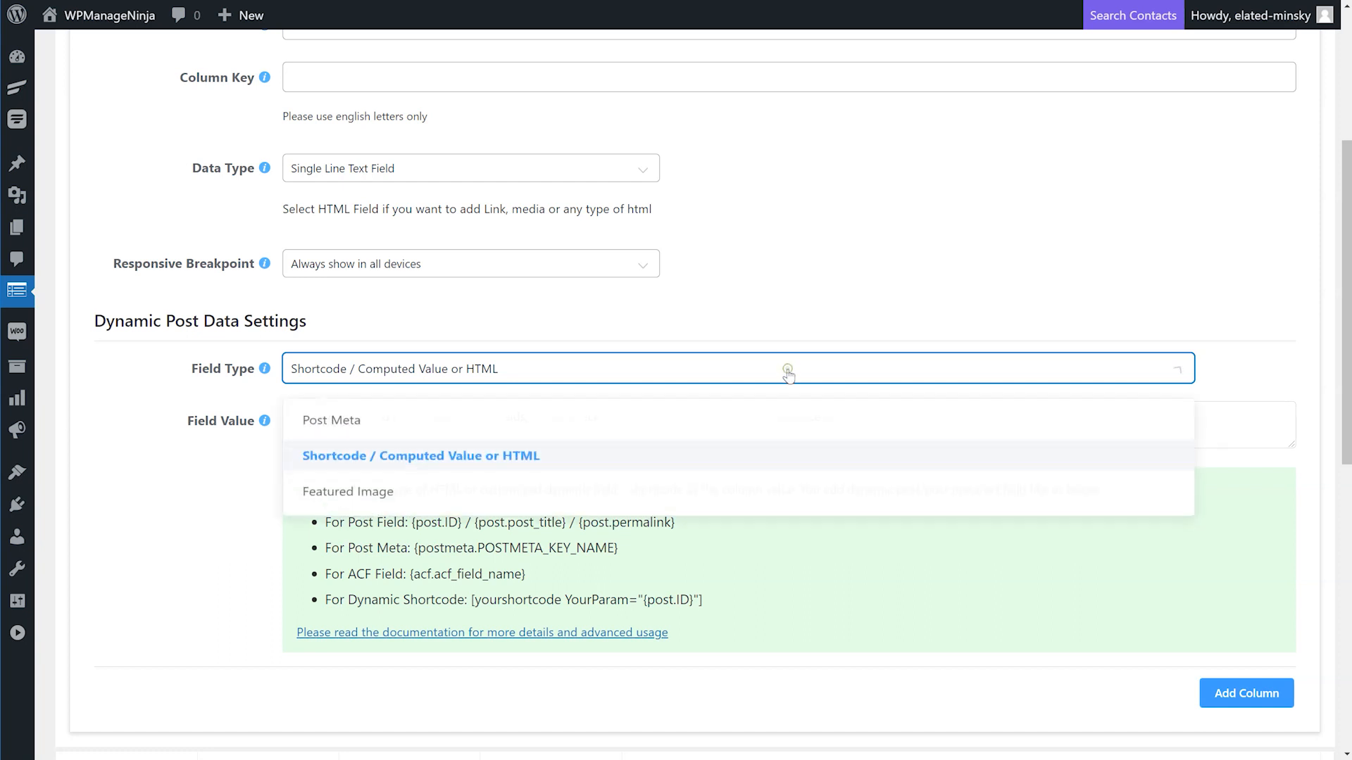
left_click(348, 491)
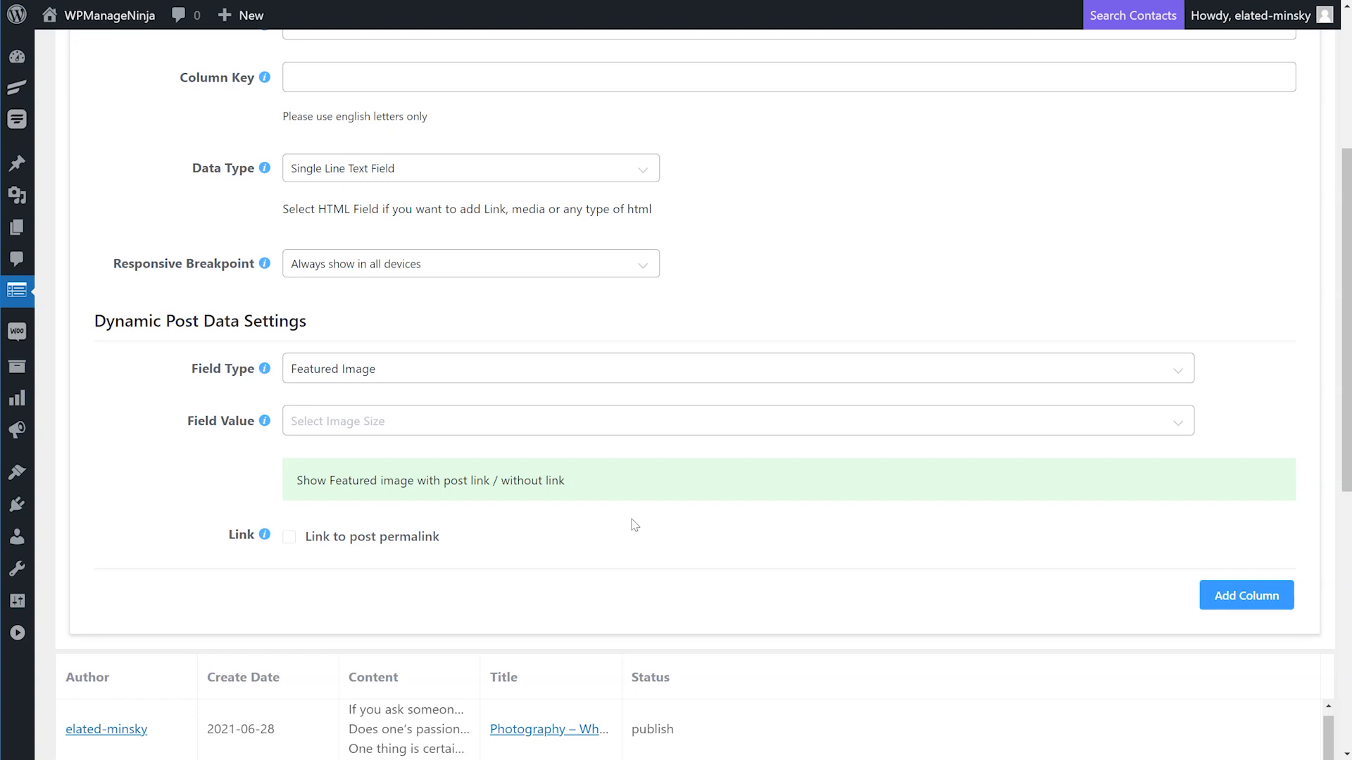
Preview the Post Table on the front end with author, date, content, title and status columns.
left_click(289, 537)
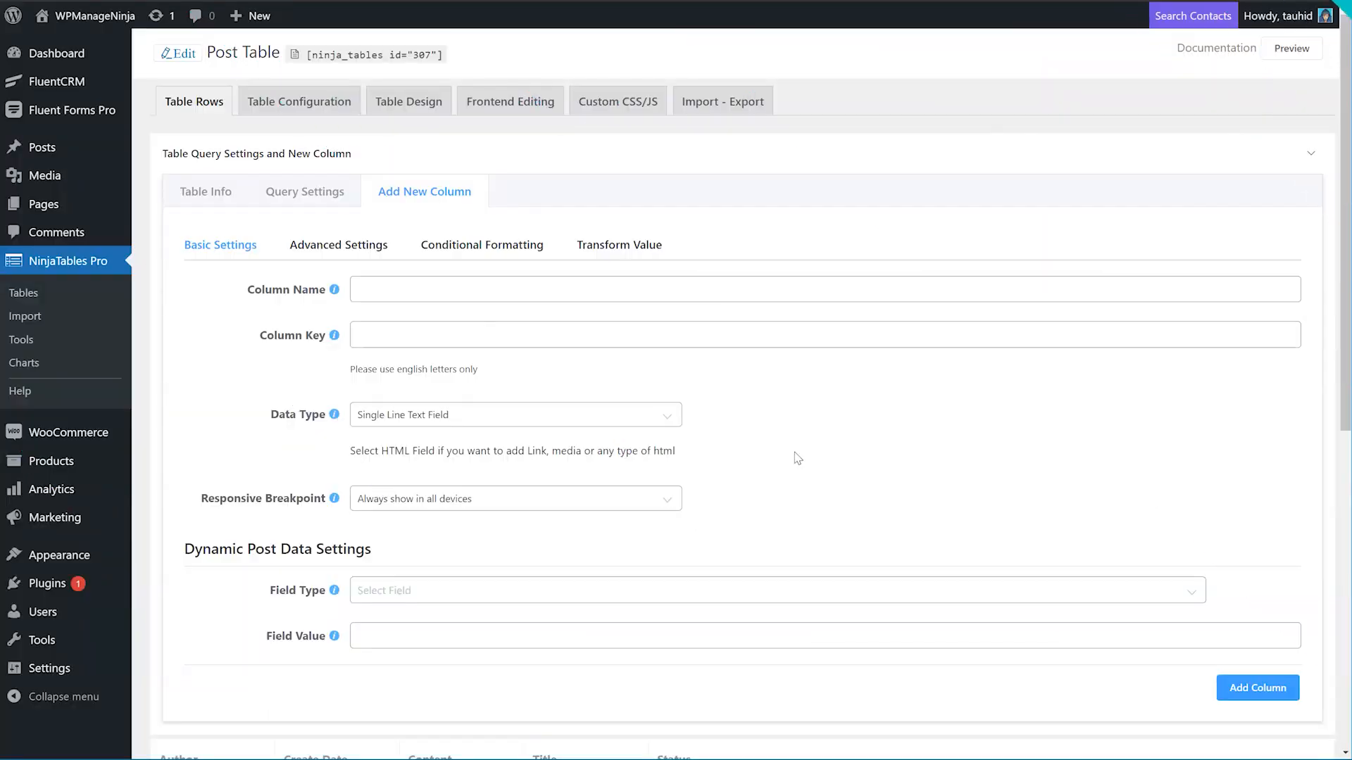
mouse_move(1115, 263)
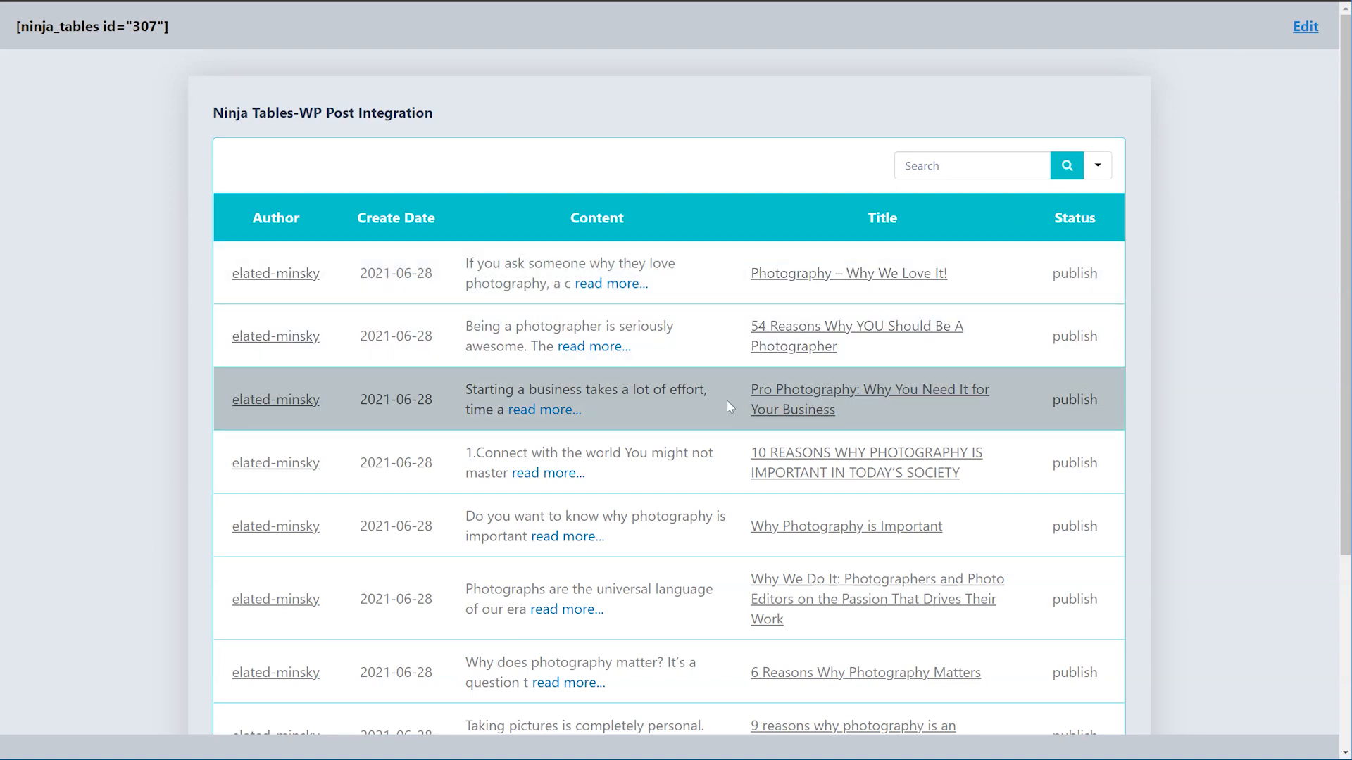
scroll("down", 3)
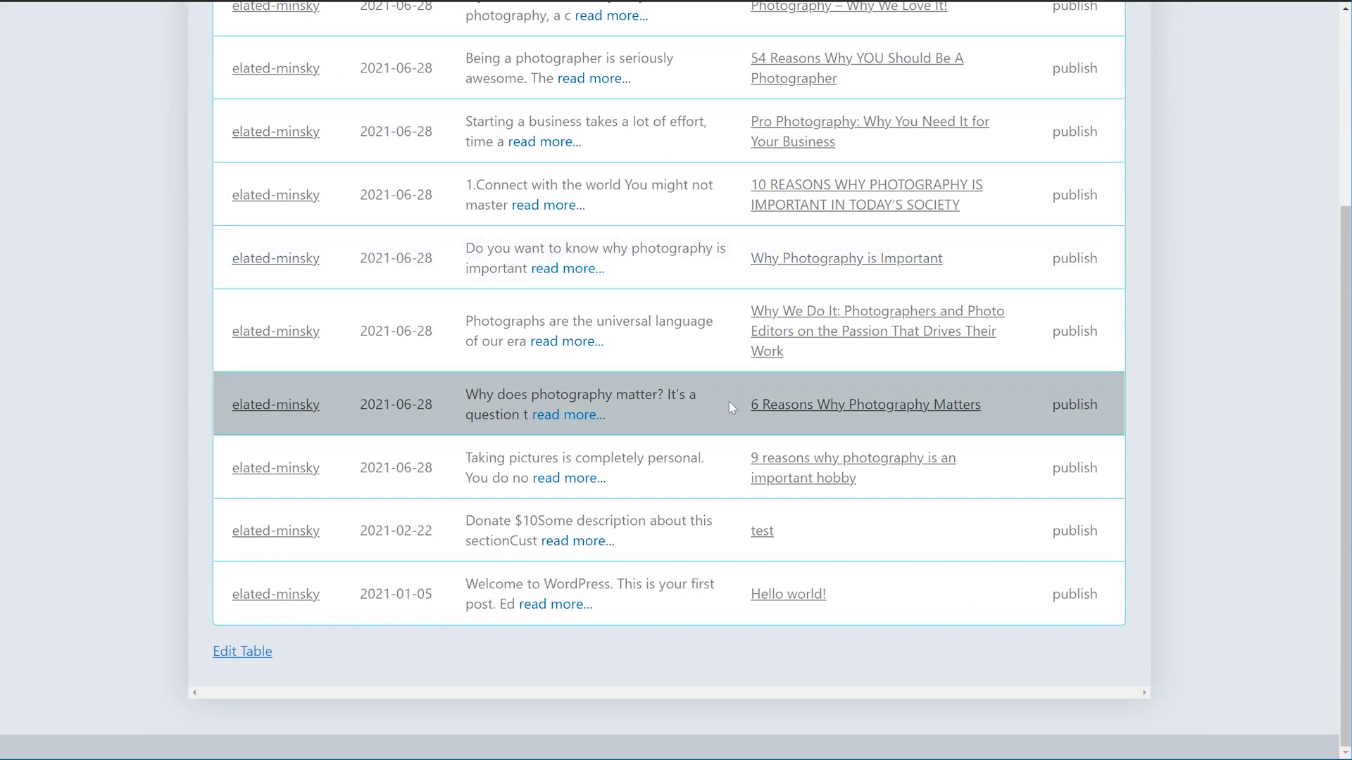